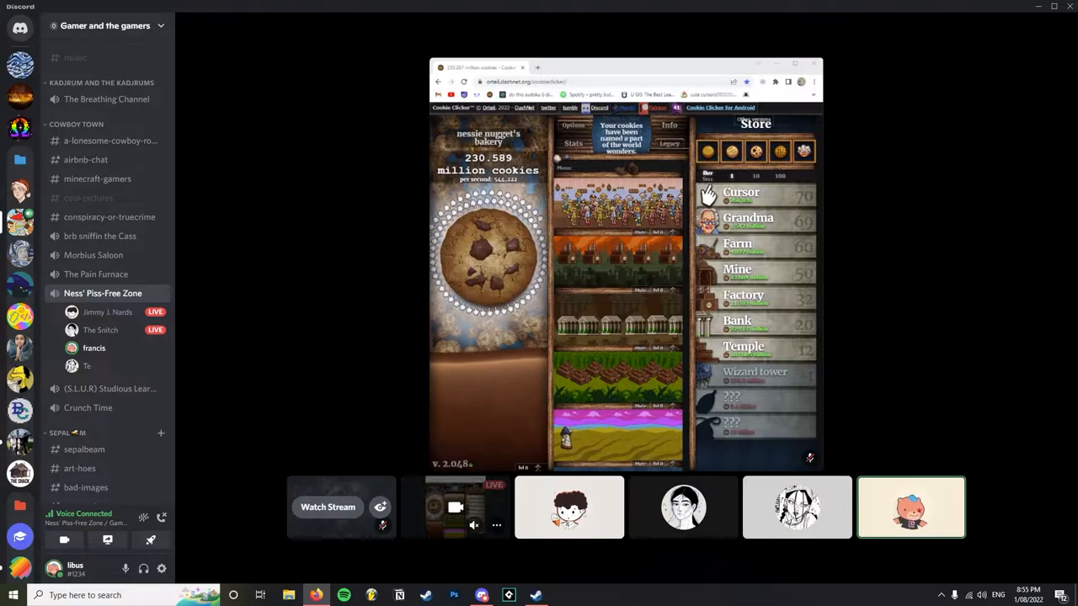
# Bring up the GeForce Experience overlay (Alt+Z) showing Instant Replay on, then dismiss it.
pyautogui.click(489, 257)
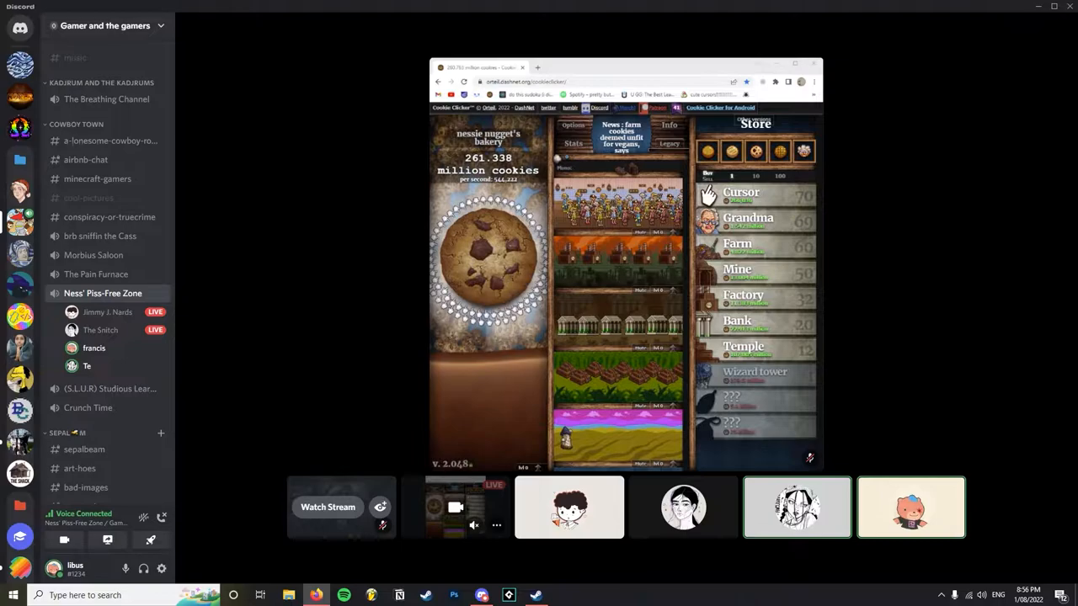
pyautogui.click(489, 253)
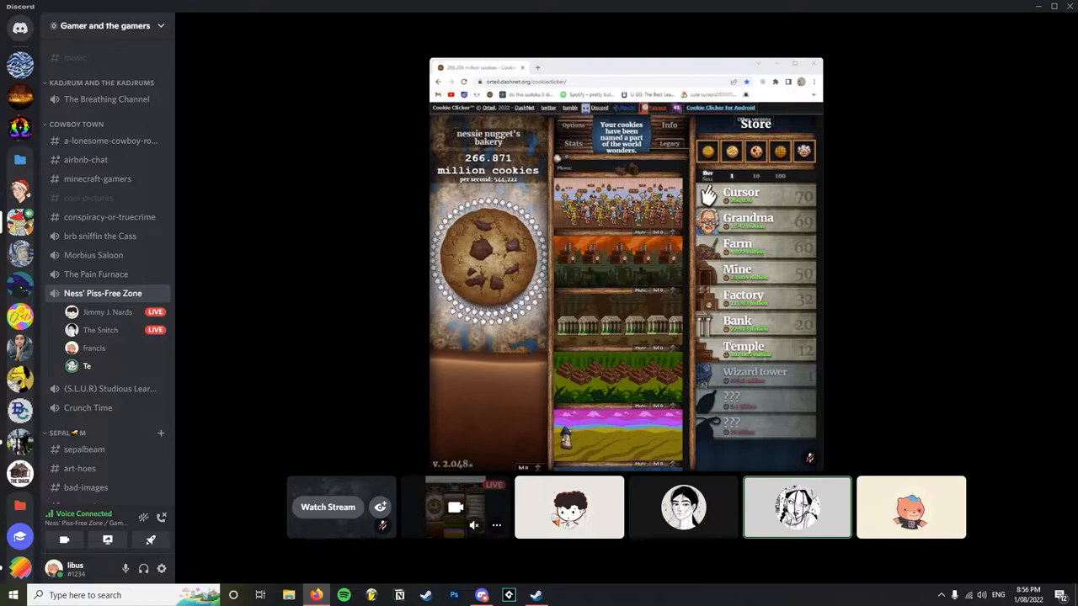
pyautogui.click(489, 257)
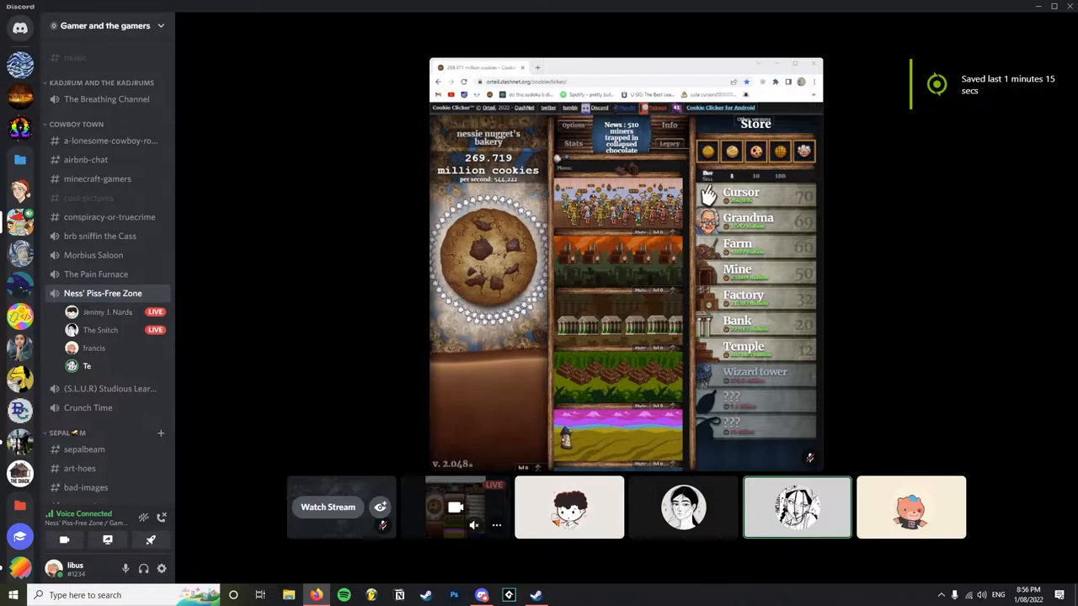
pyautogui.click(488, 256)
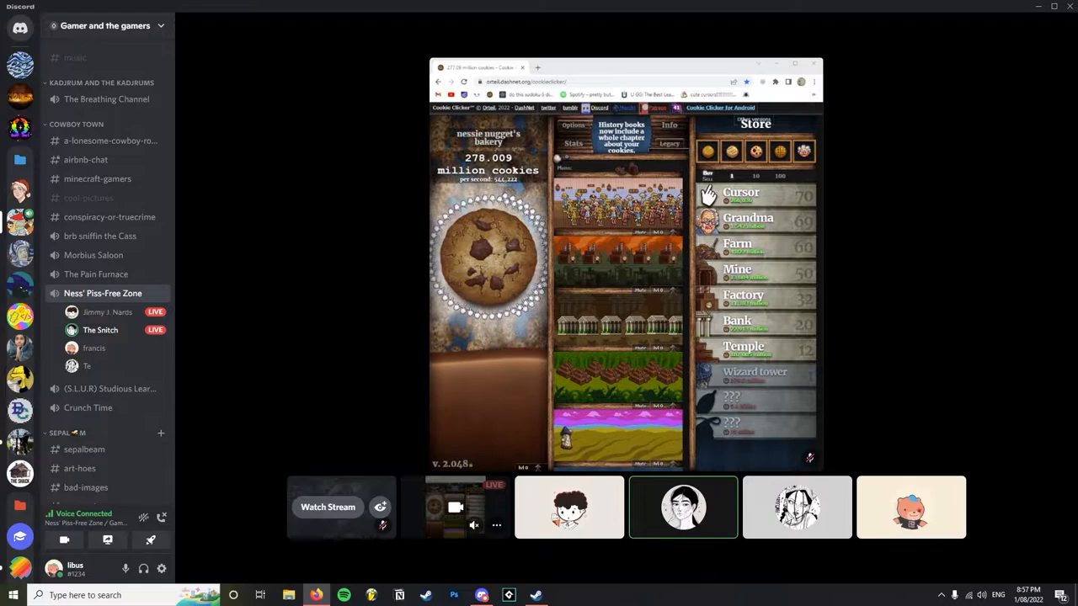
pyautogui.press('alt+z')
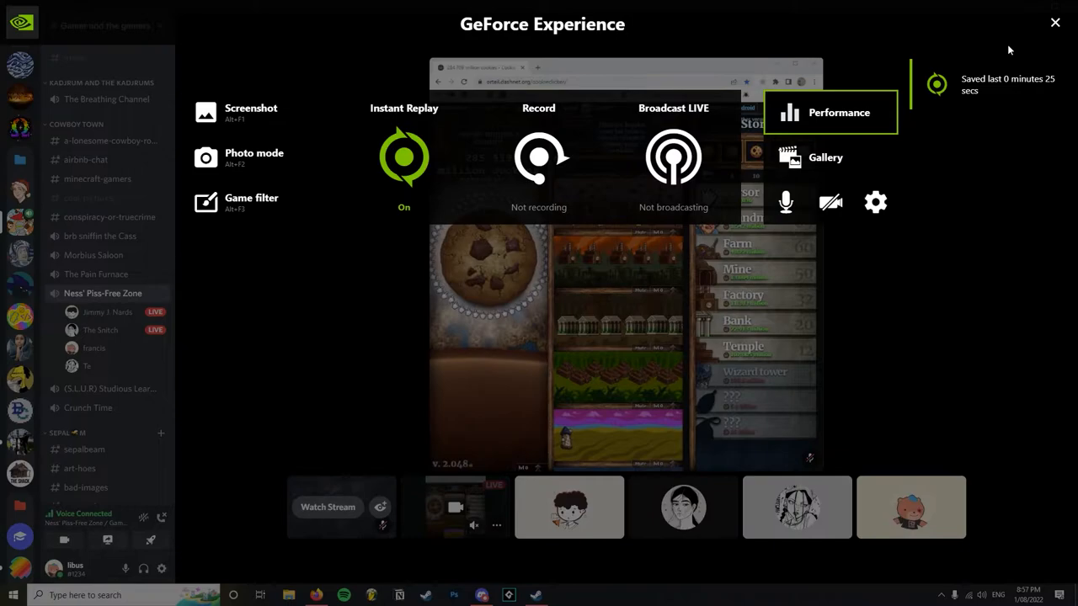
pyautogui.click(1055, 23)
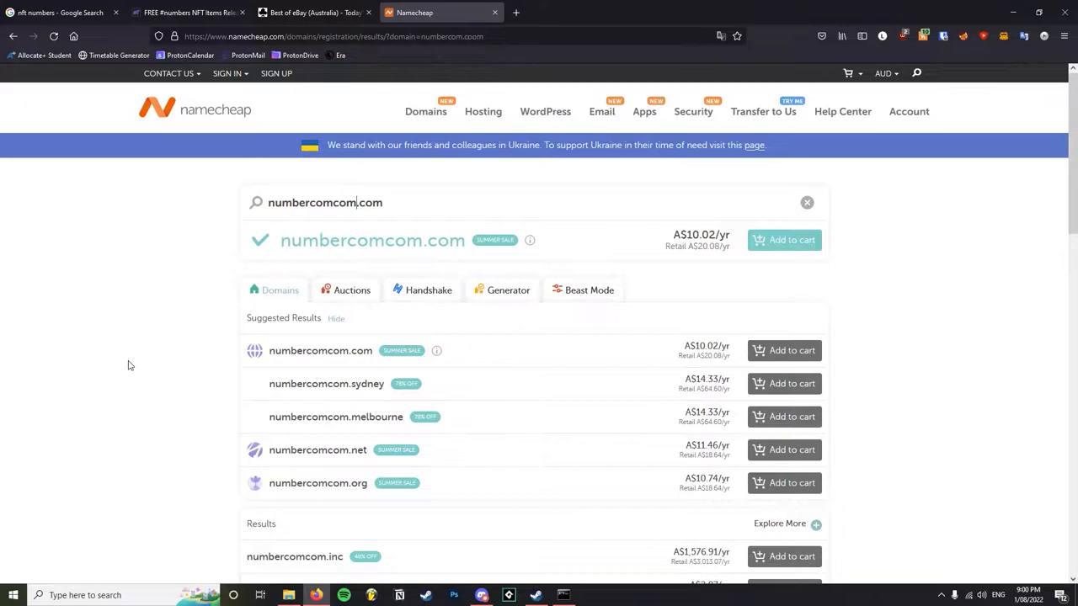
pyautogui.moveTo(192, 419)
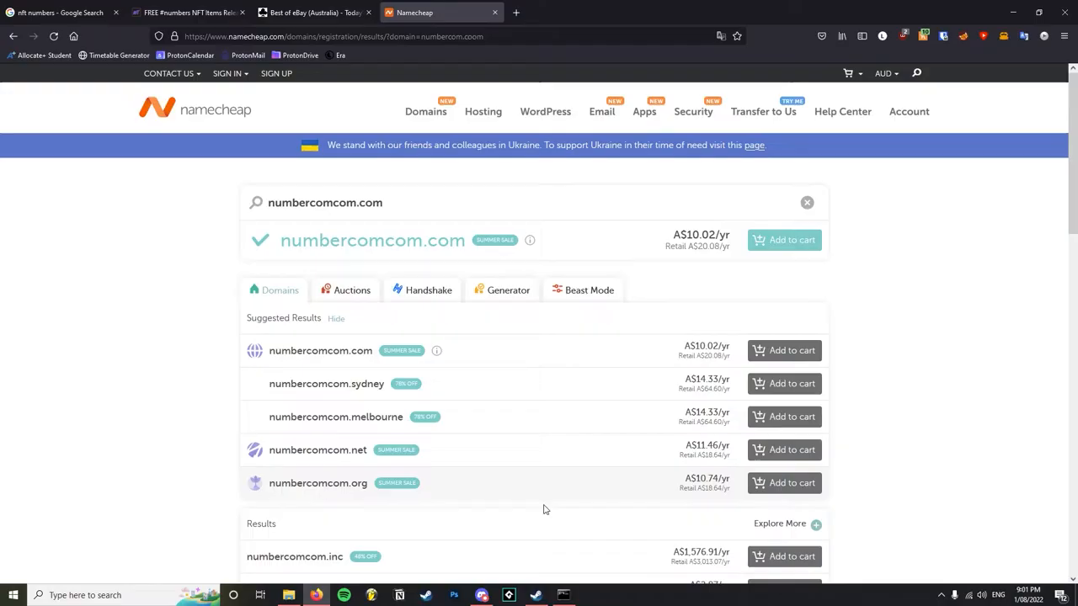
# Bring the Discord voice call with the friend's Cookie Clicker stream back to the front.
pyautogui.click(481, 595)
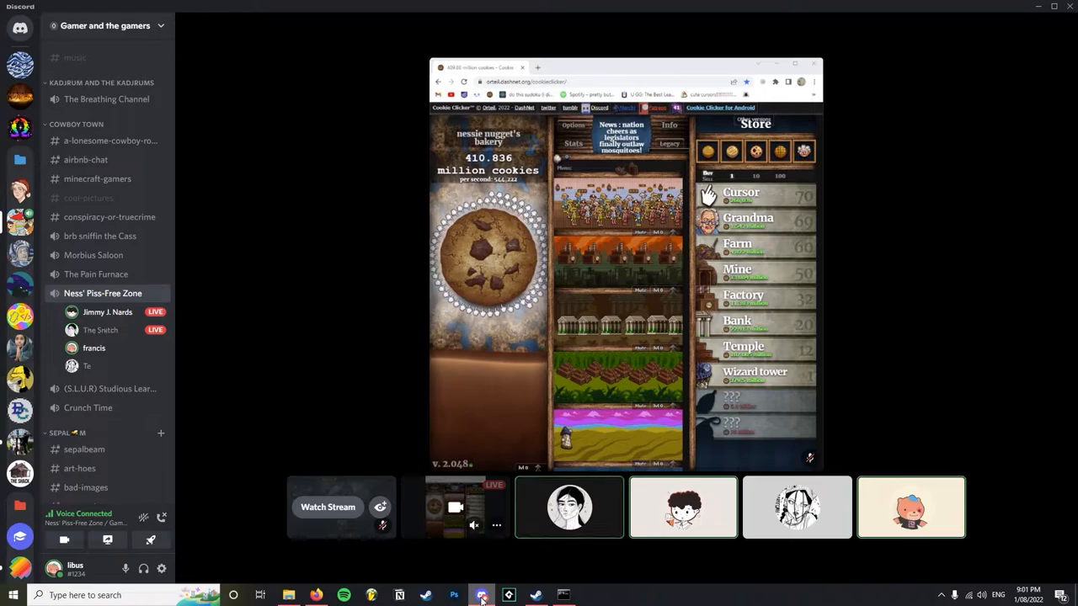
pyautogui.click(488, 253)
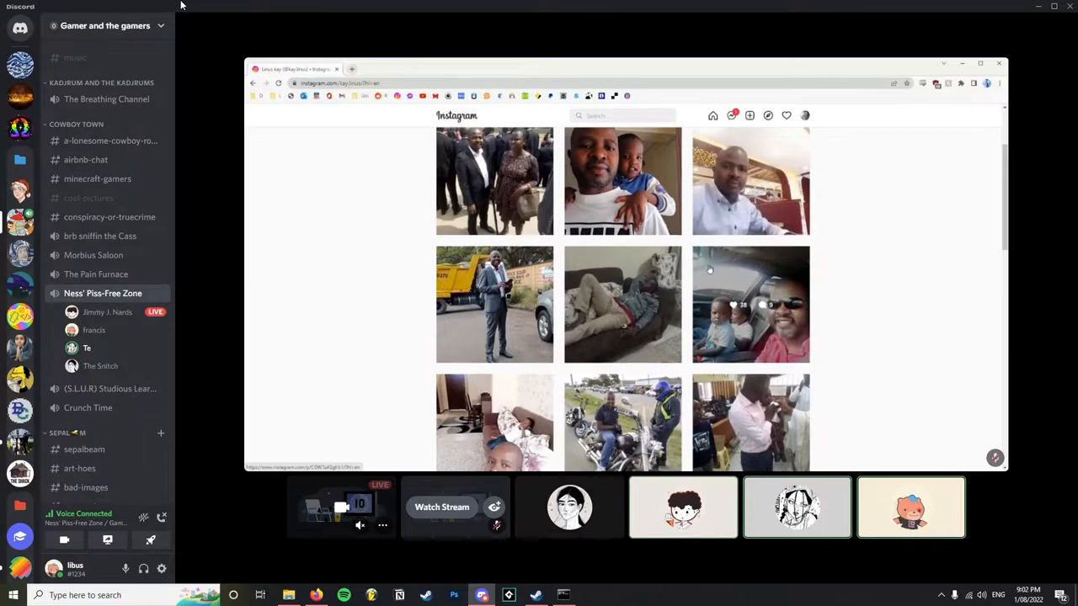
pyautogui.scroll(-3)
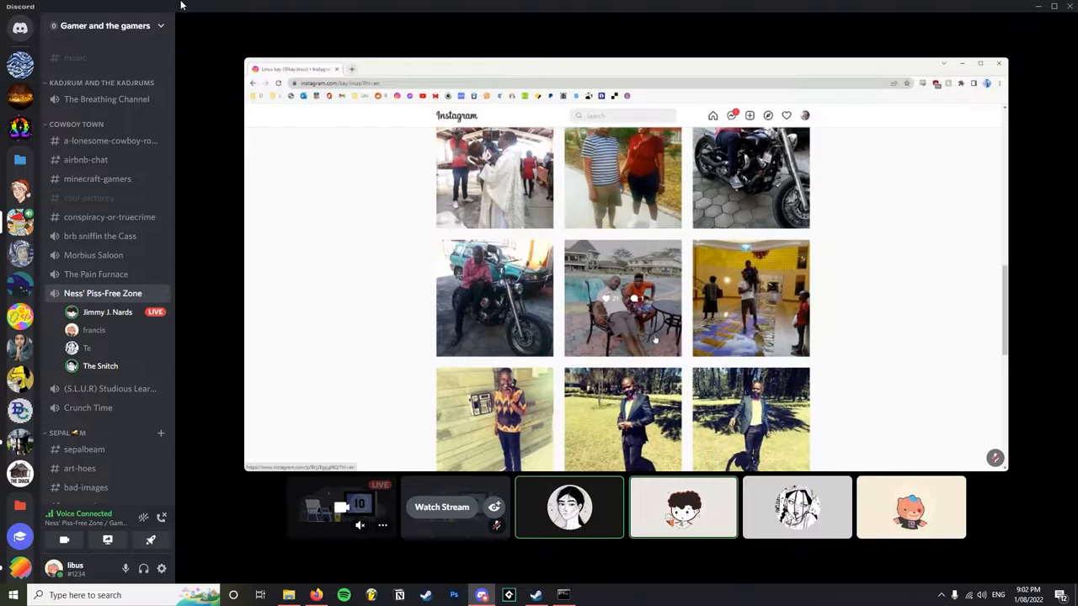
pyautogui.scroll(-3)
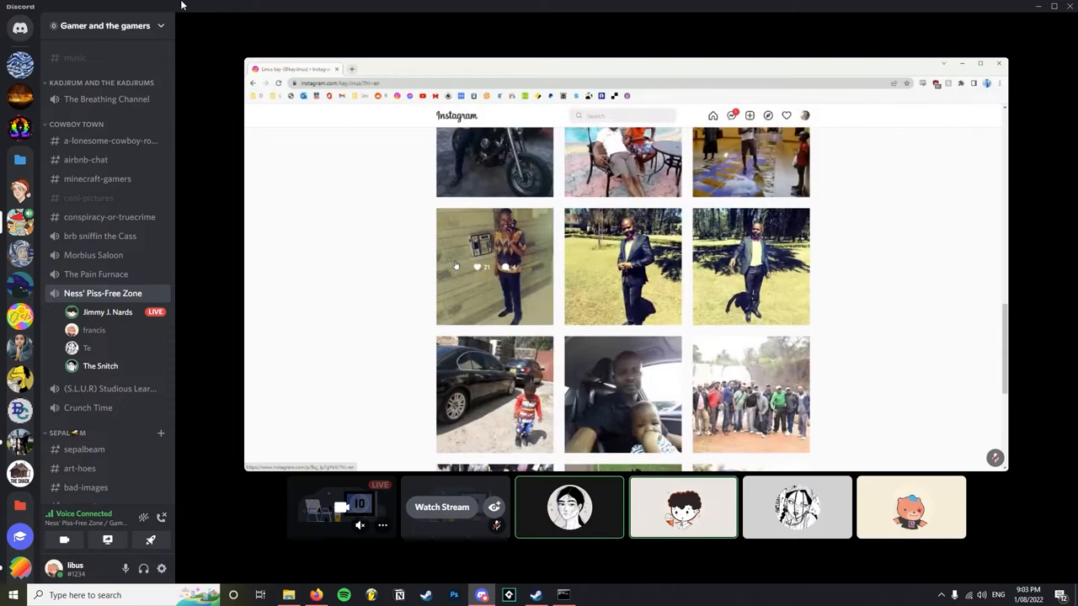
# Keep watching the friend's Instagram stream in the call until the stream-ended notice shows.
pyautogui.click(494, 266)
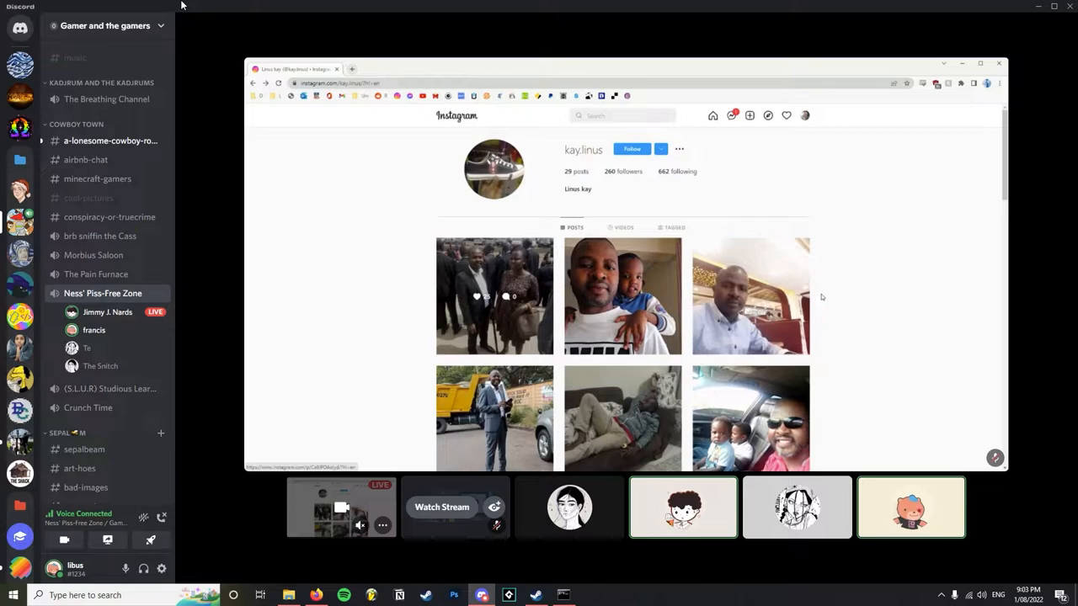
pyautogui.moveTo(837, 367)
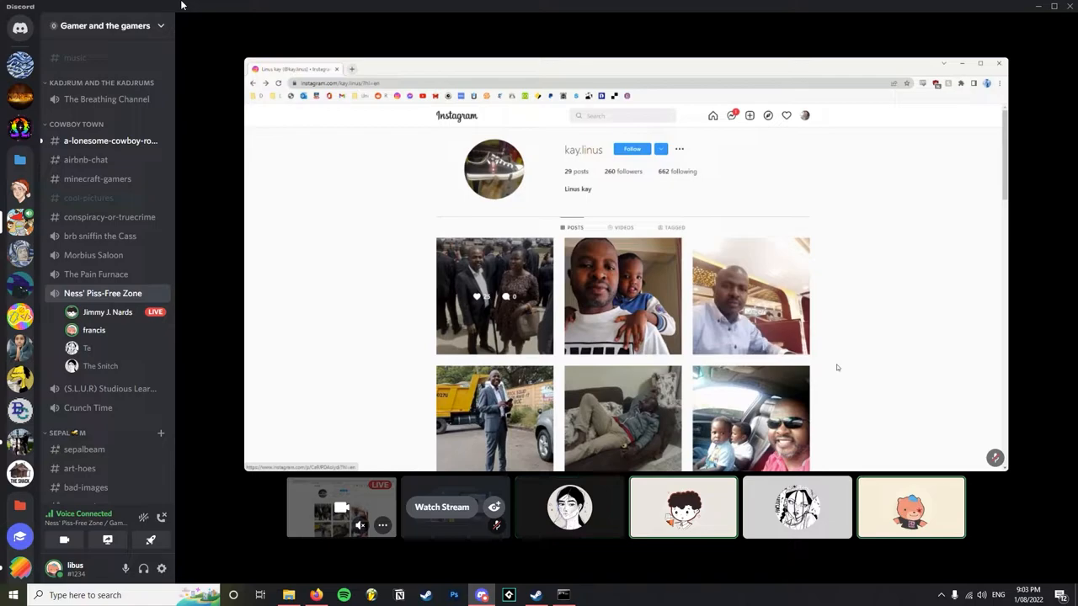
pyautogui.click(622, 296)
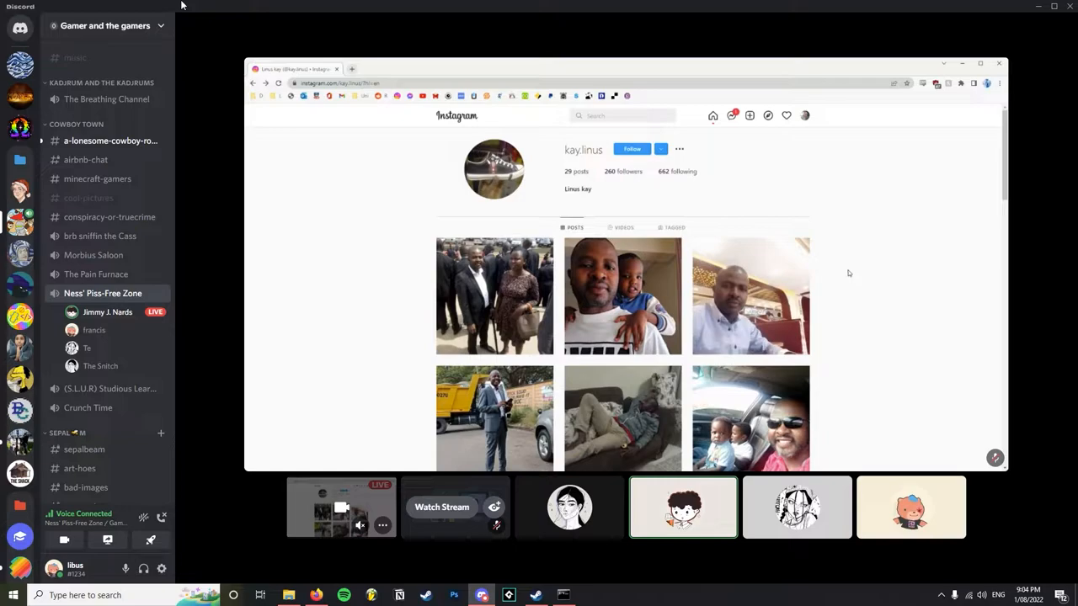
pyautogui.scroll(-3)
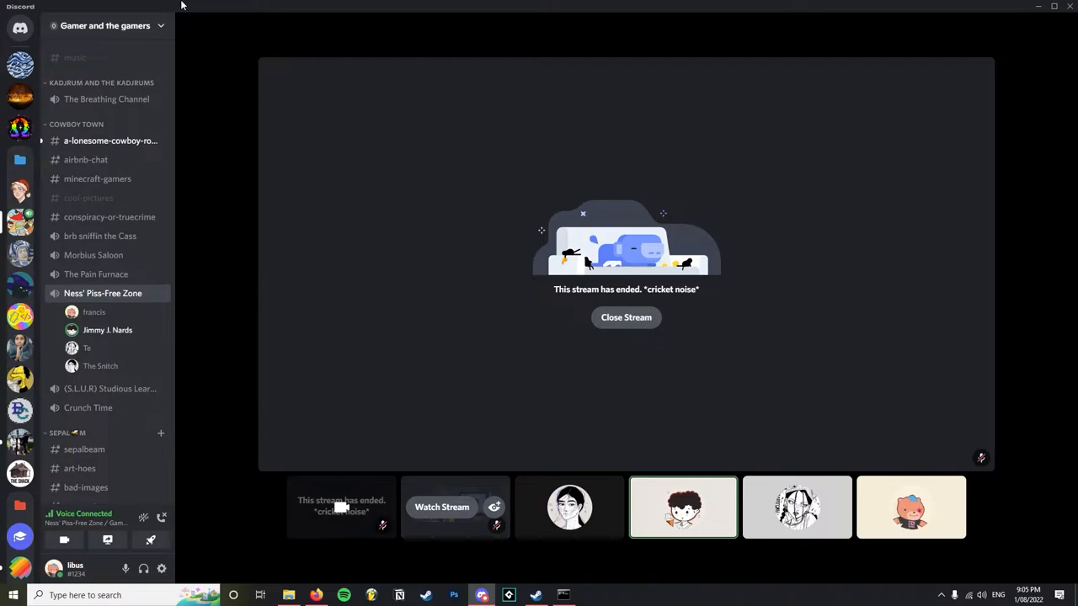
# Close the ended stream and rejoin the friends' voice channel showing five participant tiles.
pyautogui.click(797, 507)
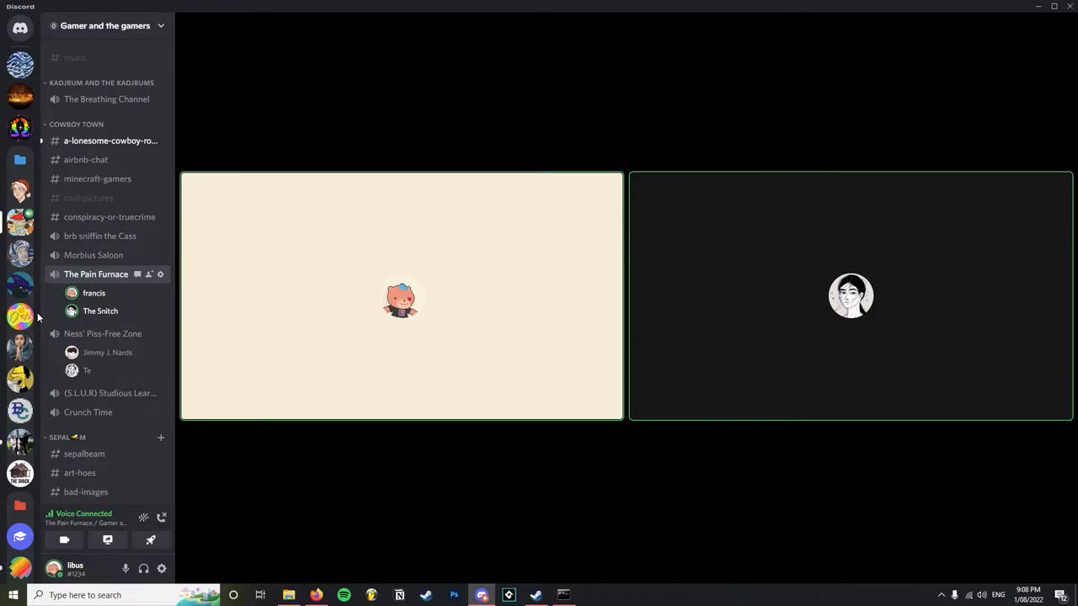
pyautogui.click(103, 334)
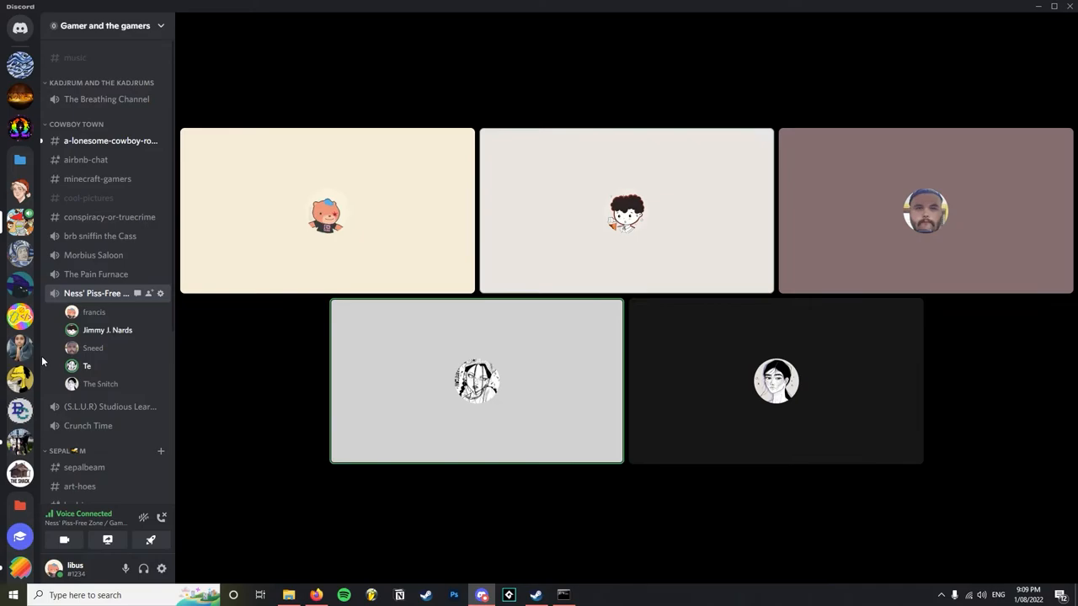